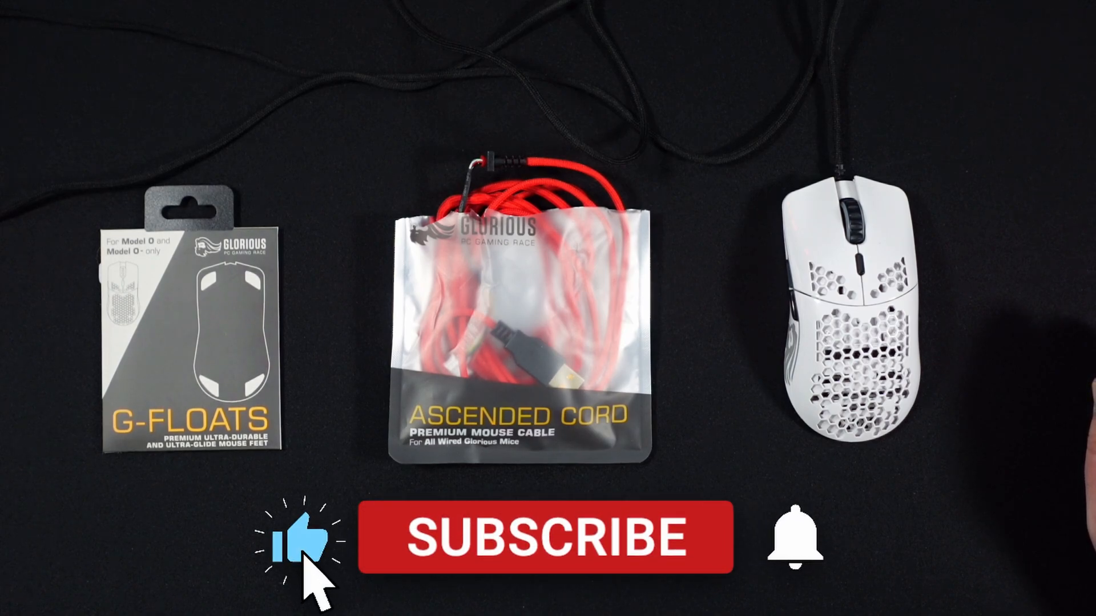
left_click(547, 542)
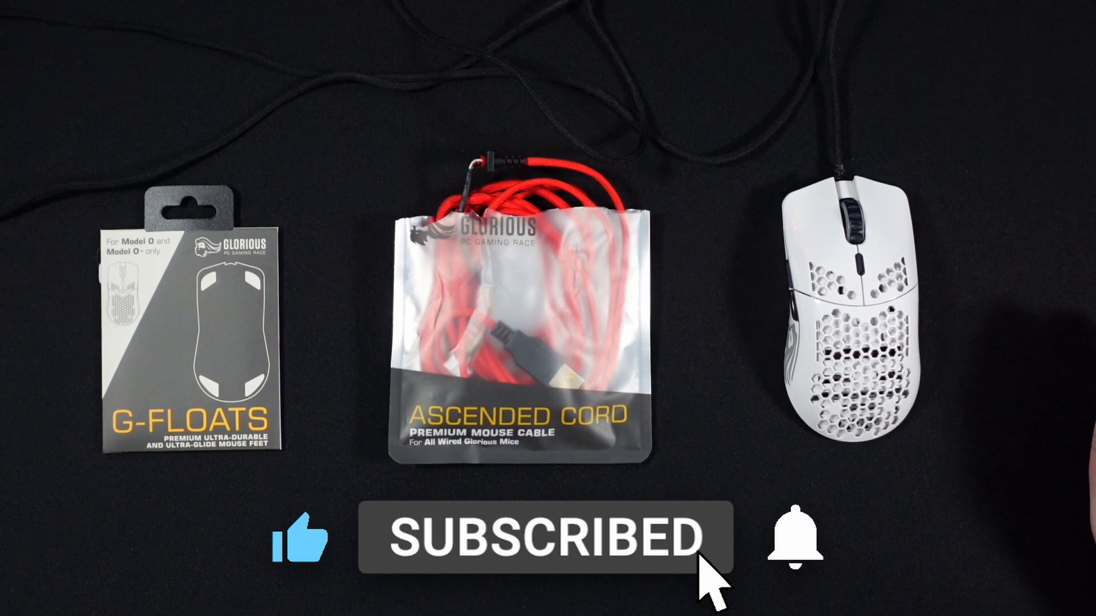
left_click(795, 544)
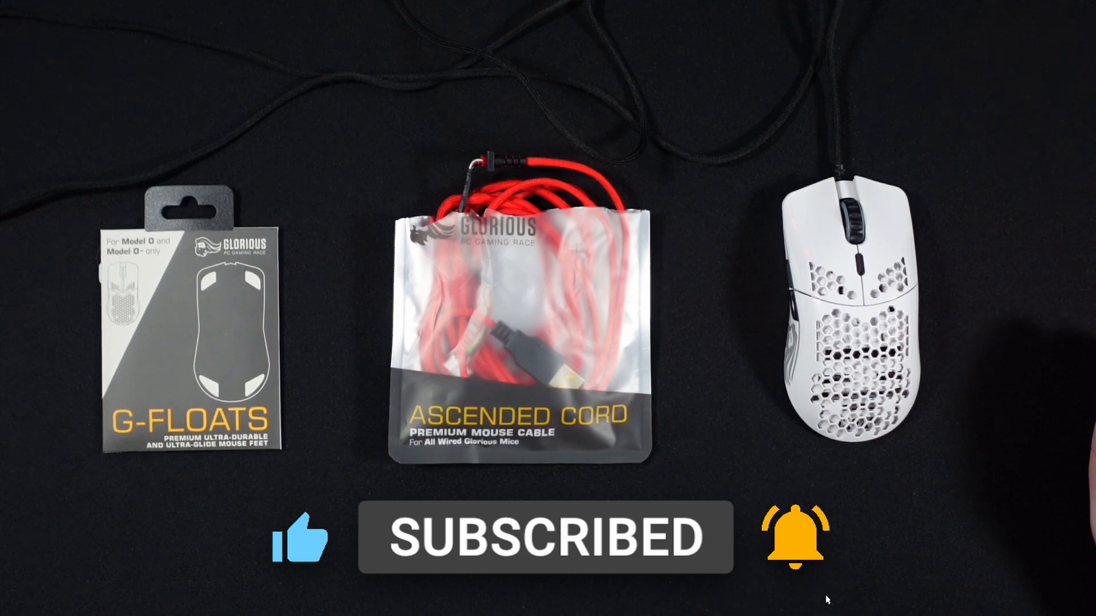